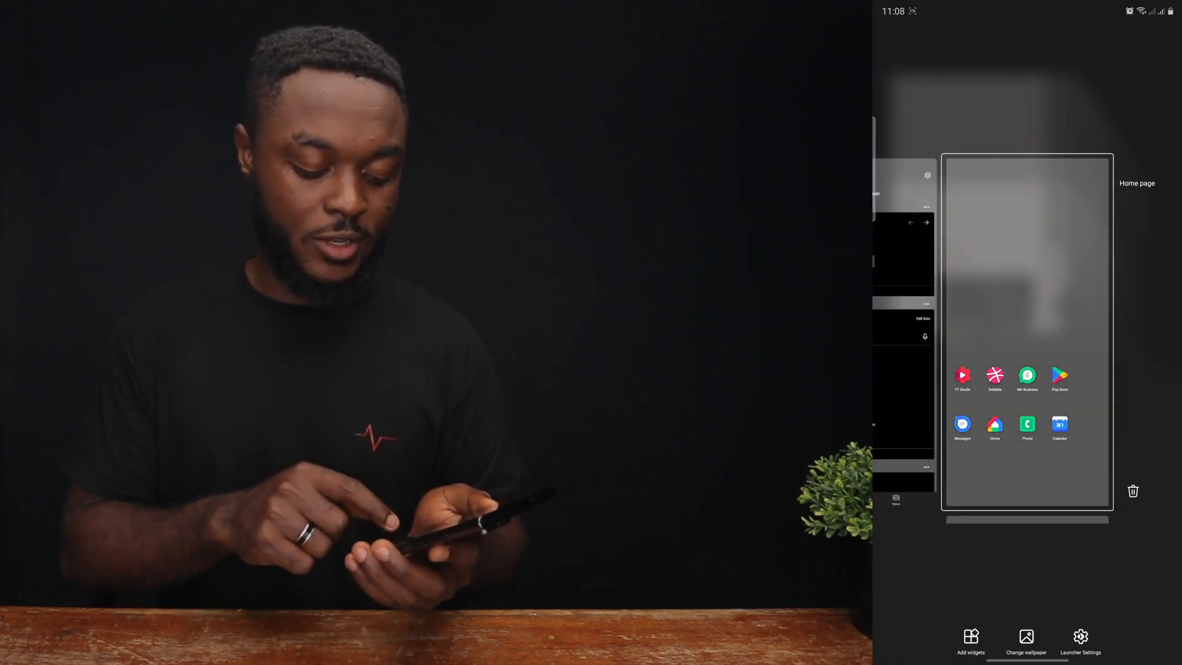
# - Browse the Add widgets list down towards the Kustom KWGT entry
pyautogui.click(971, 639)
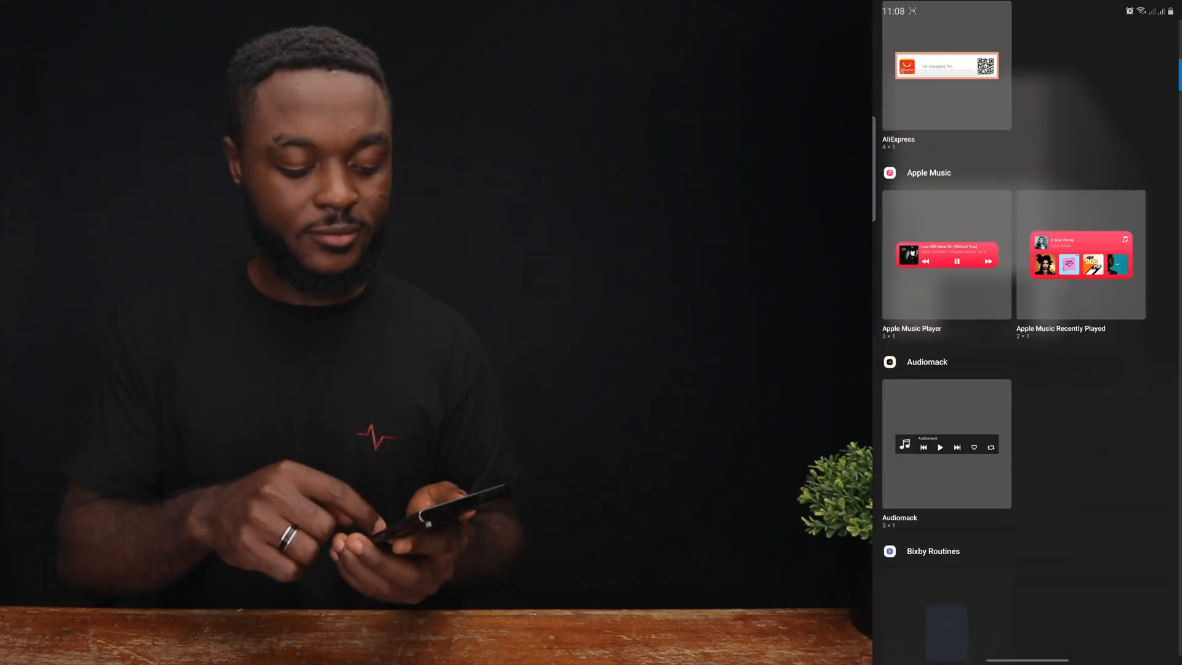
pyautogui.scroll(-3)
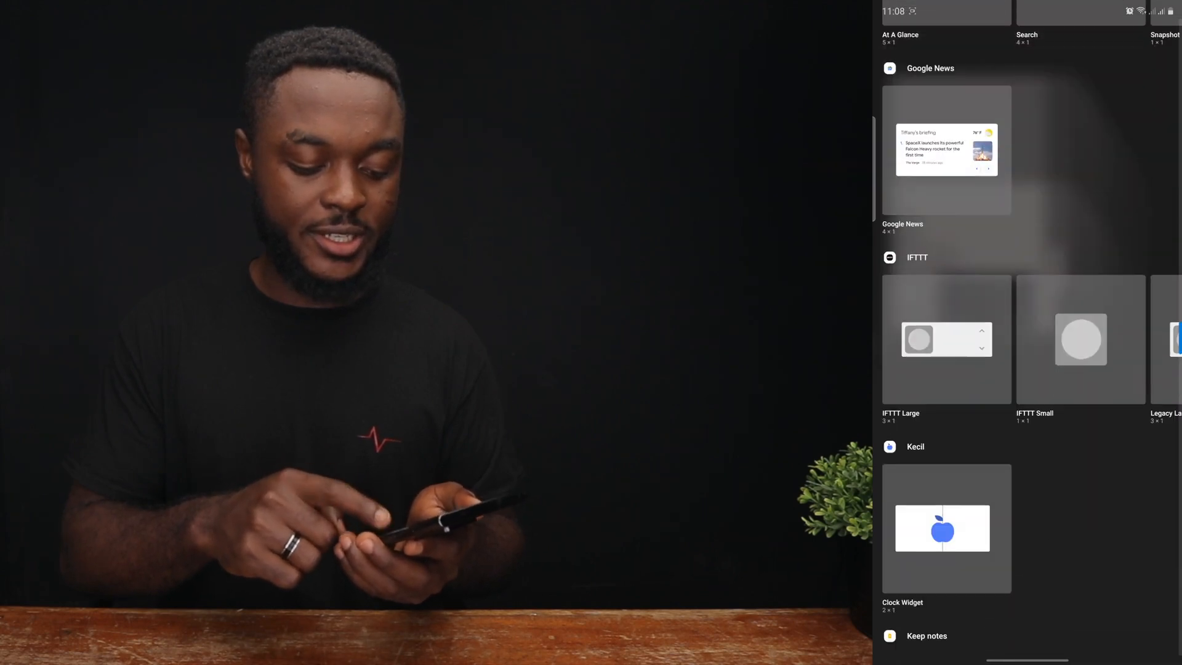
pyautogui.scroll(-3)
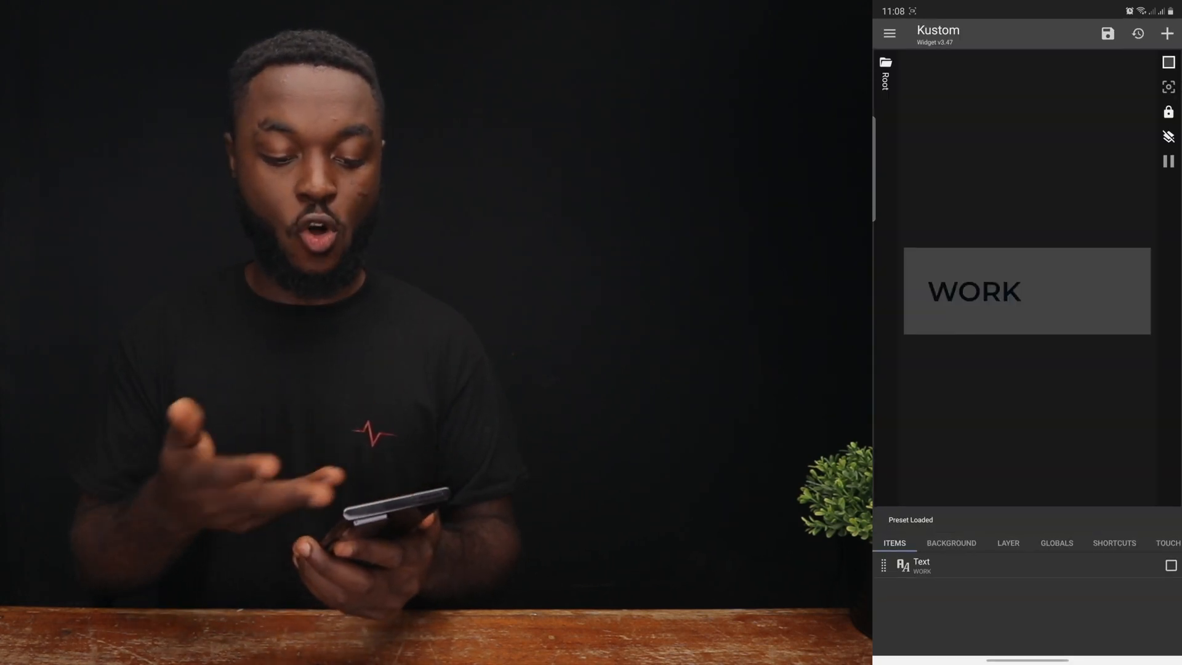
# - Save the loaded WORK label preset into the new KWGT widget
pyautogui.click(1107, 33)
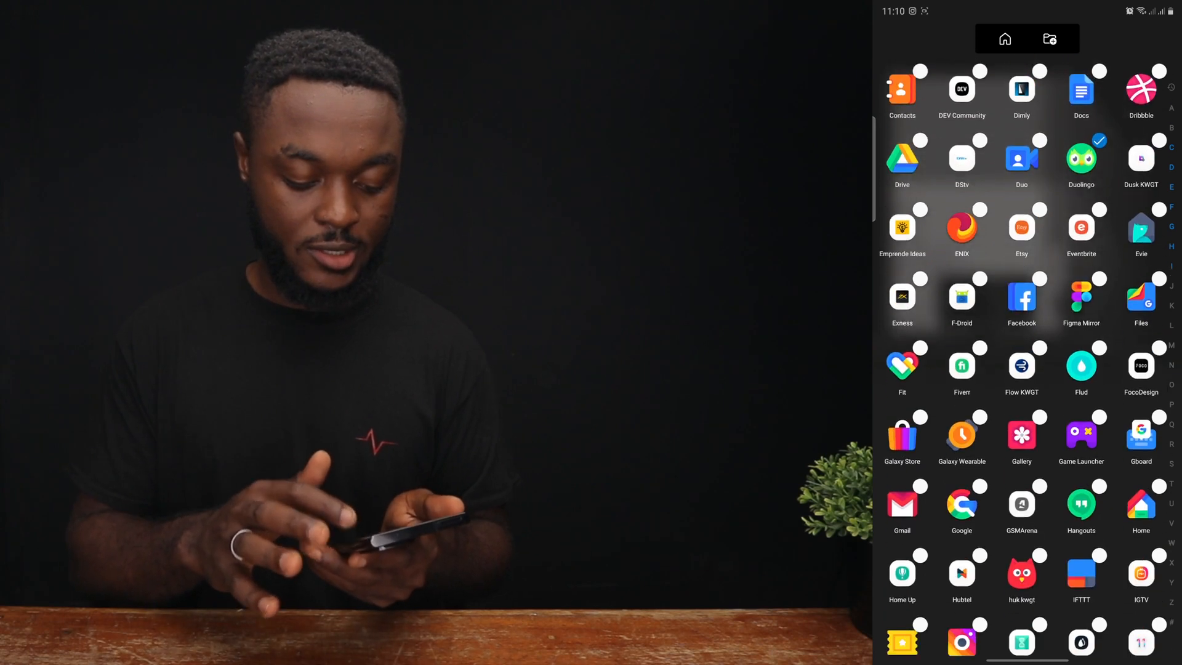
# - Scroll the alphabetical app drawer to reach Duolingo, Instagram and the other apps to tick
pyautogui.scroll(-3)
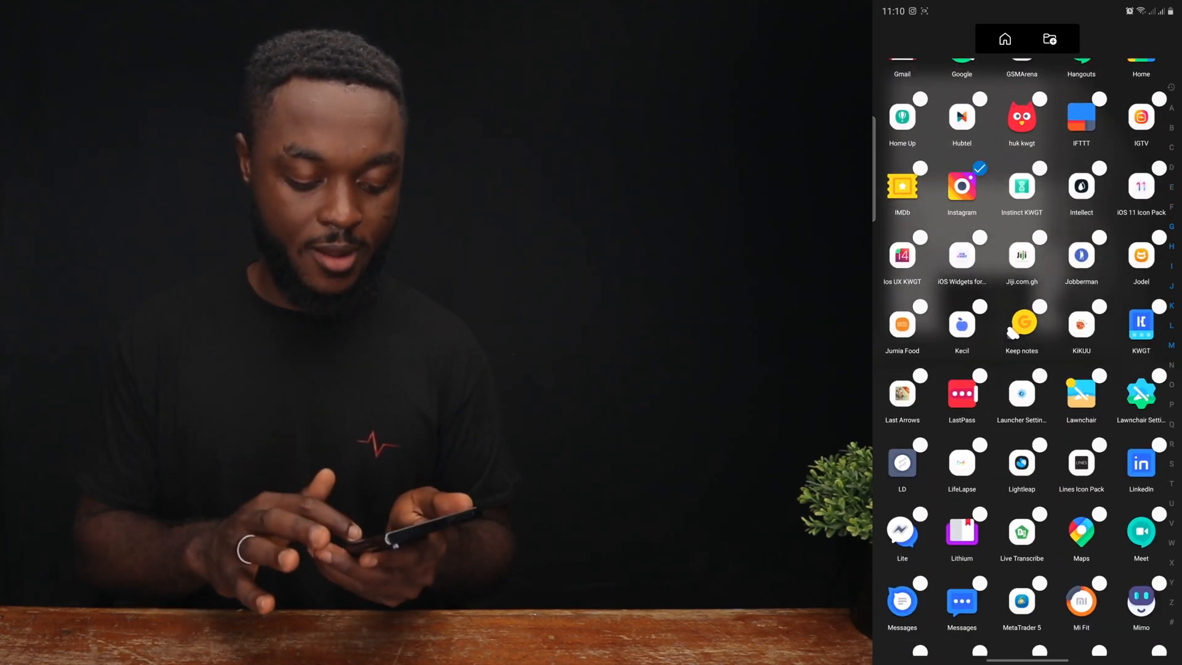
pyautogui.scroll(-3)
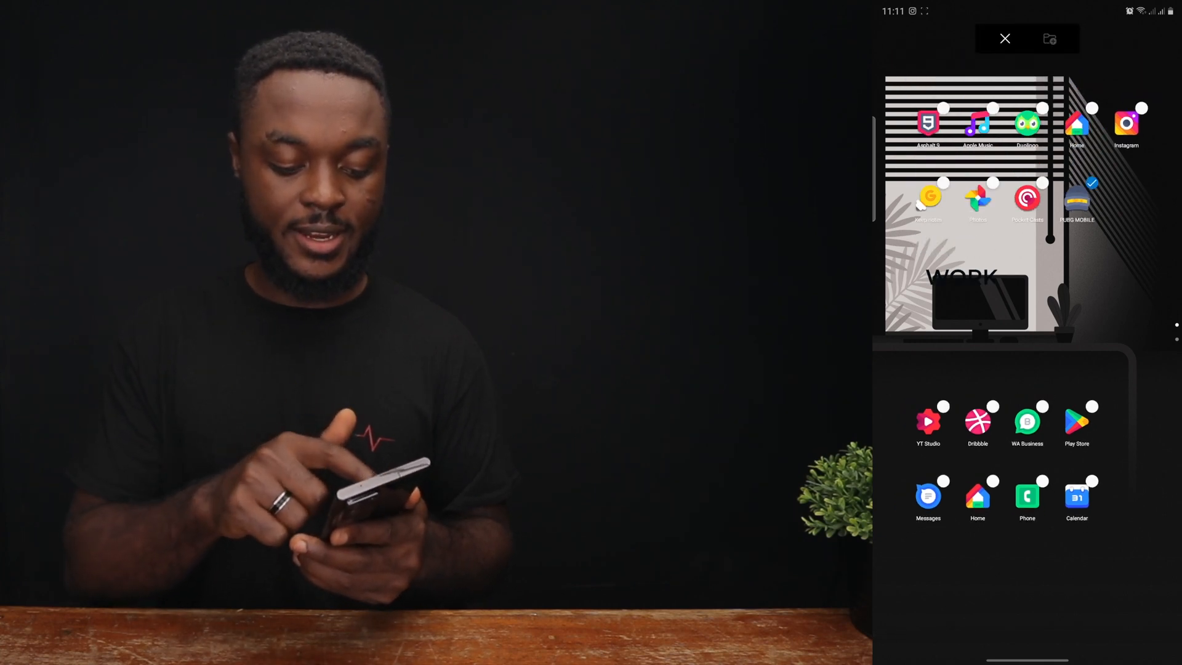
# - Move the selected apps as one group and place them on the WORK page
pyautogui.click(1051, 38)
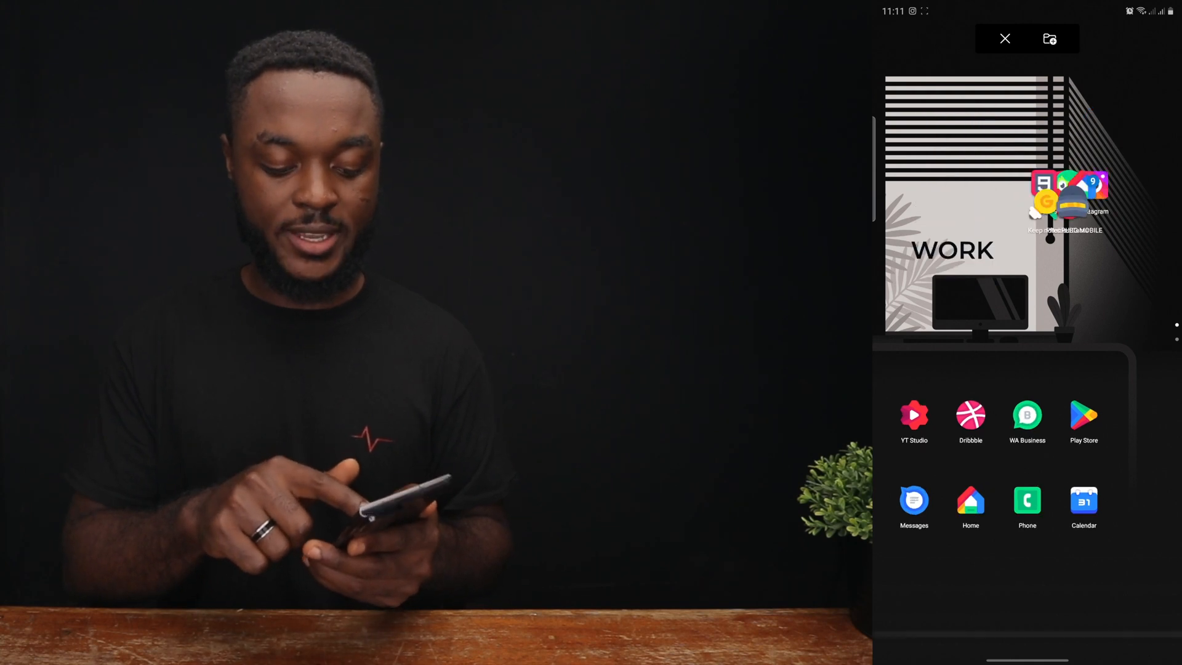
pyautogui.click(1005, 38)
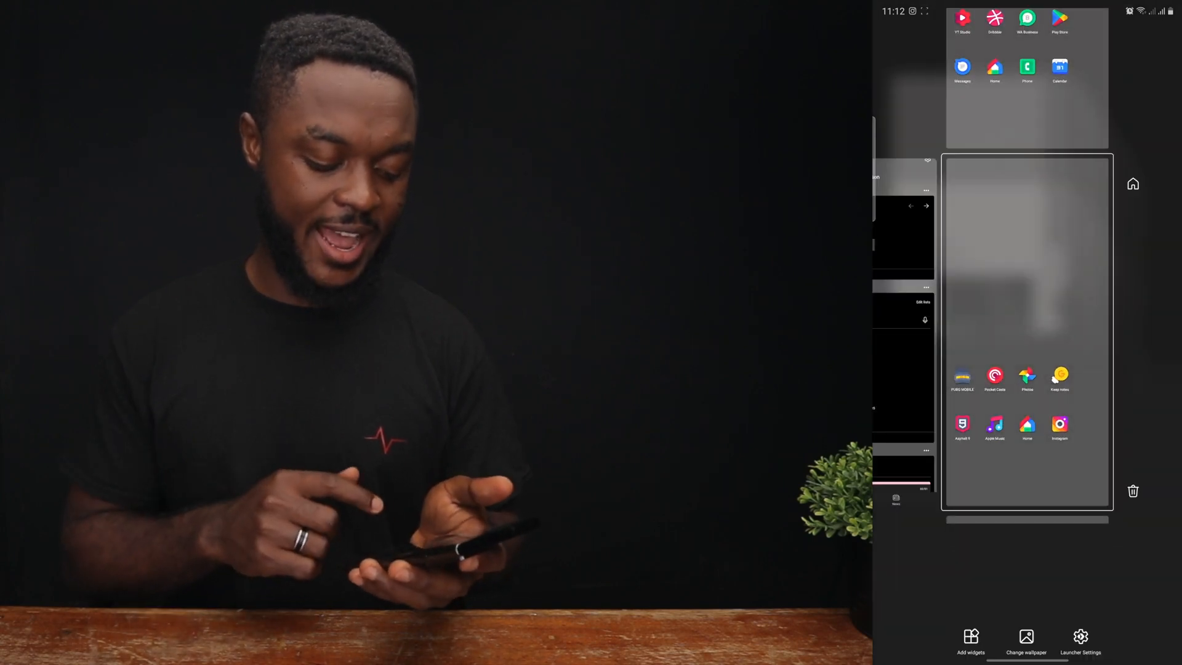
# - Browse the Add widgets list for KWGT on the second home page
pyautogui.click(970, 639)
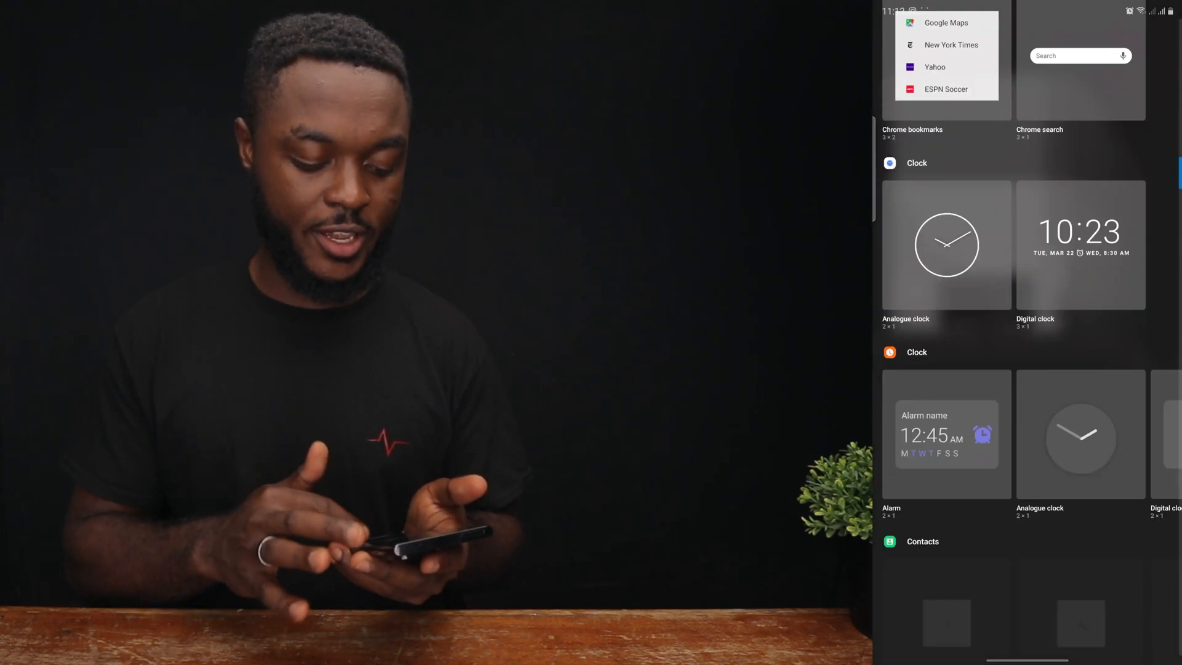
pyautogui.scroll(-3)
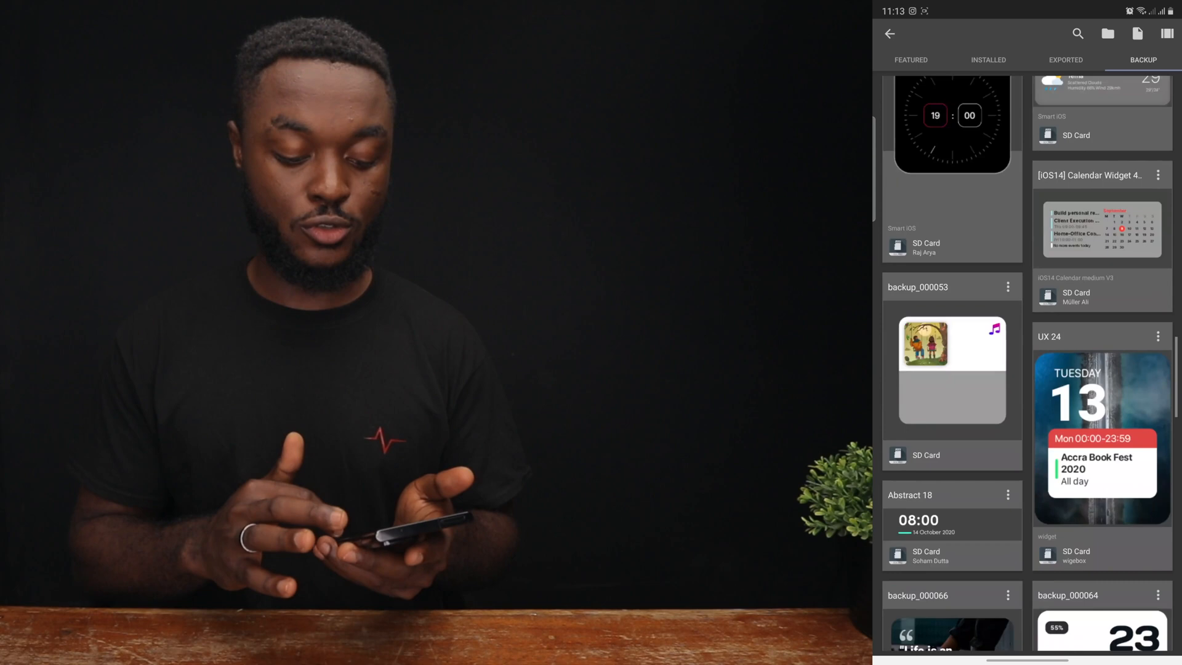
# - Load the BASICS label preset from the Backup tab into the widget
pyautogui.scroll(-3)
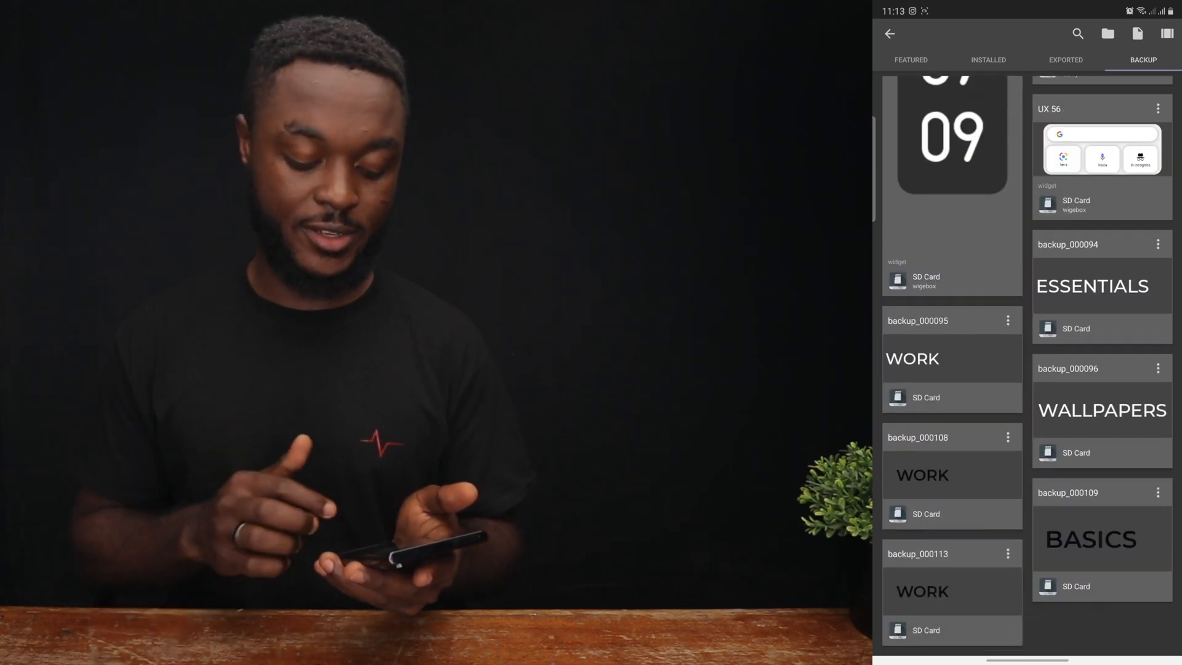
pyautogui.click(1089, 538)
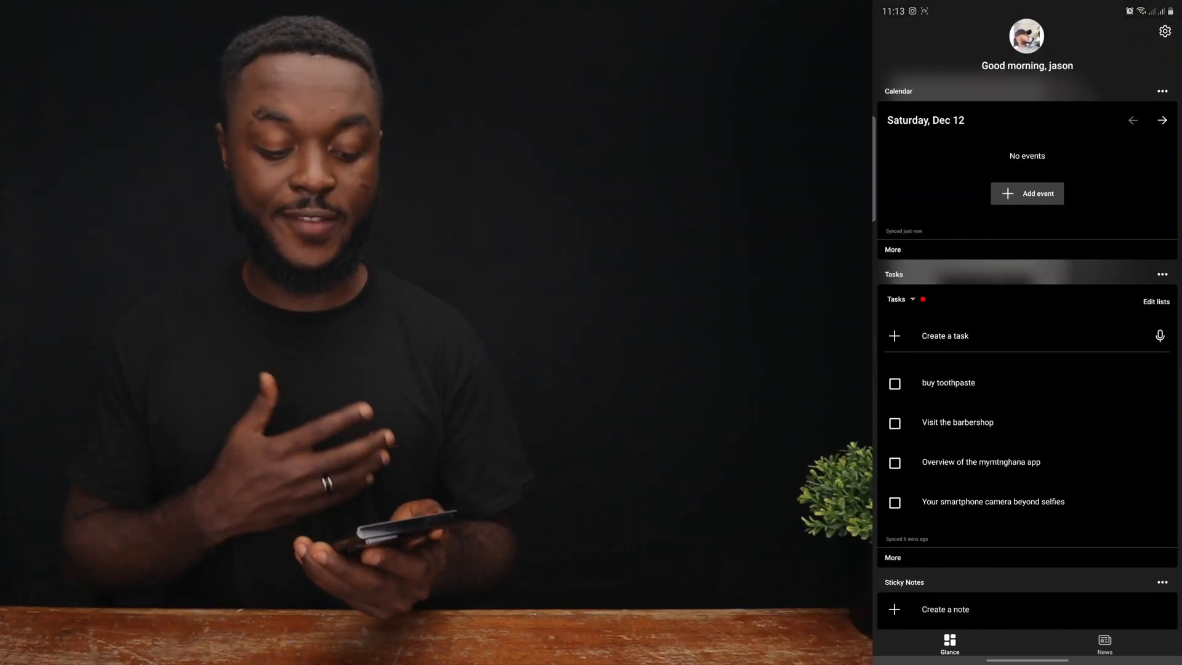
# - Scroll through the Glance feed cards and start editing which cards it shows
pyautogui.scroll(-3)
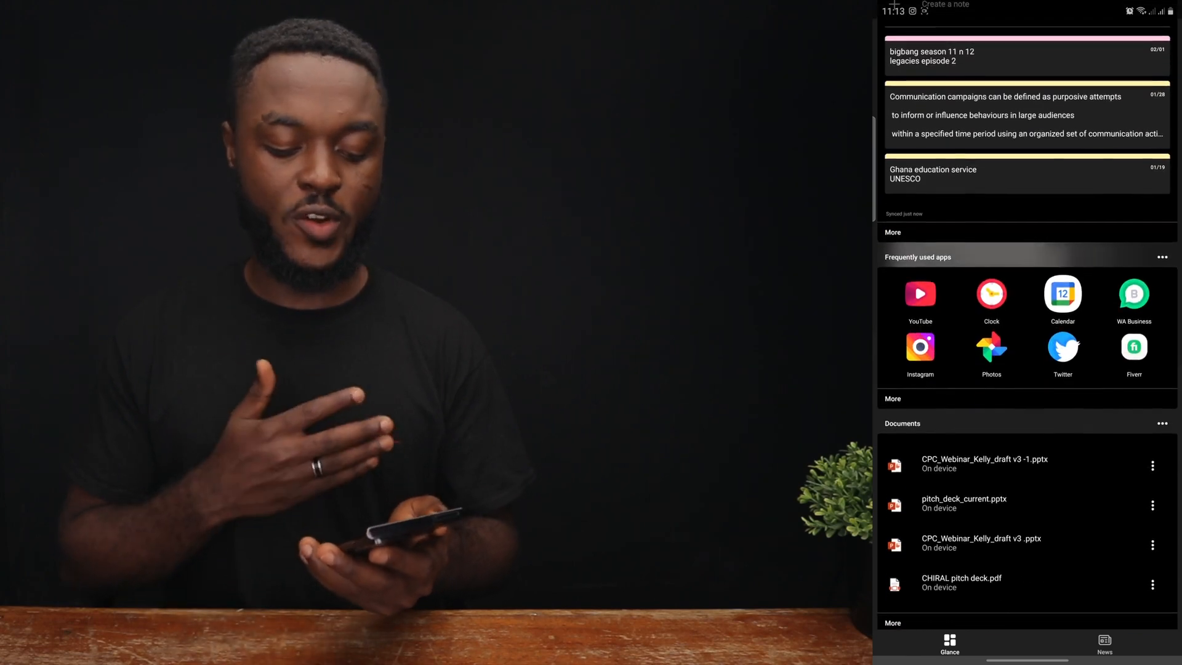
pyautogui.scroll(-3)
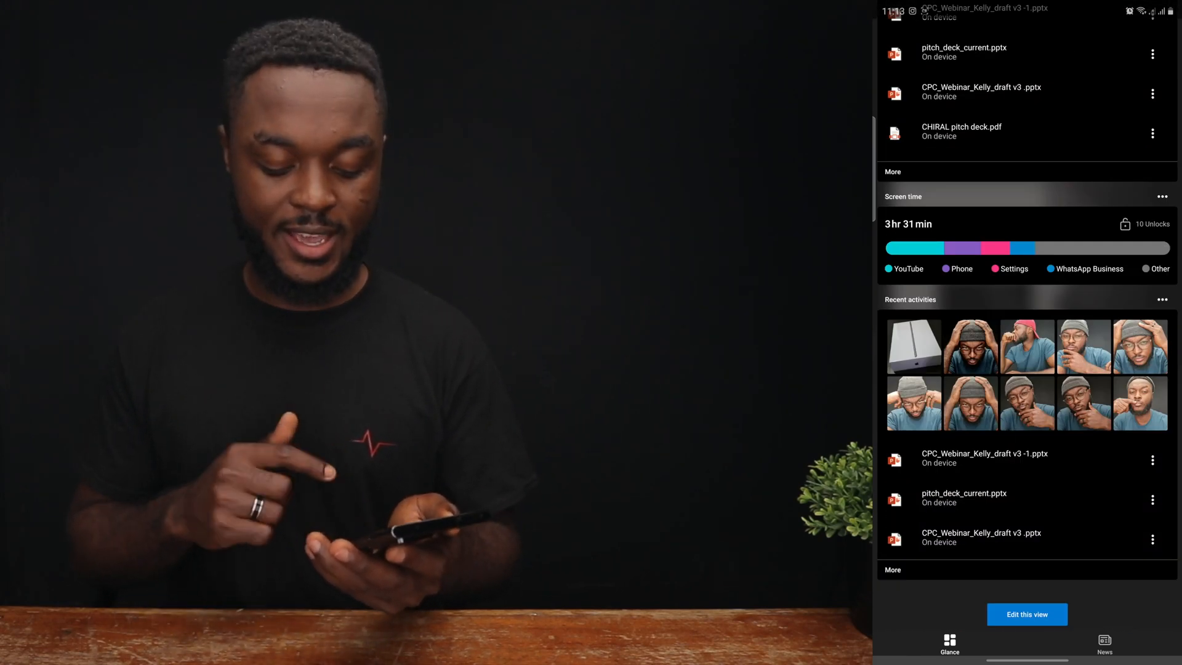
pyautogui.click(1104, 644)
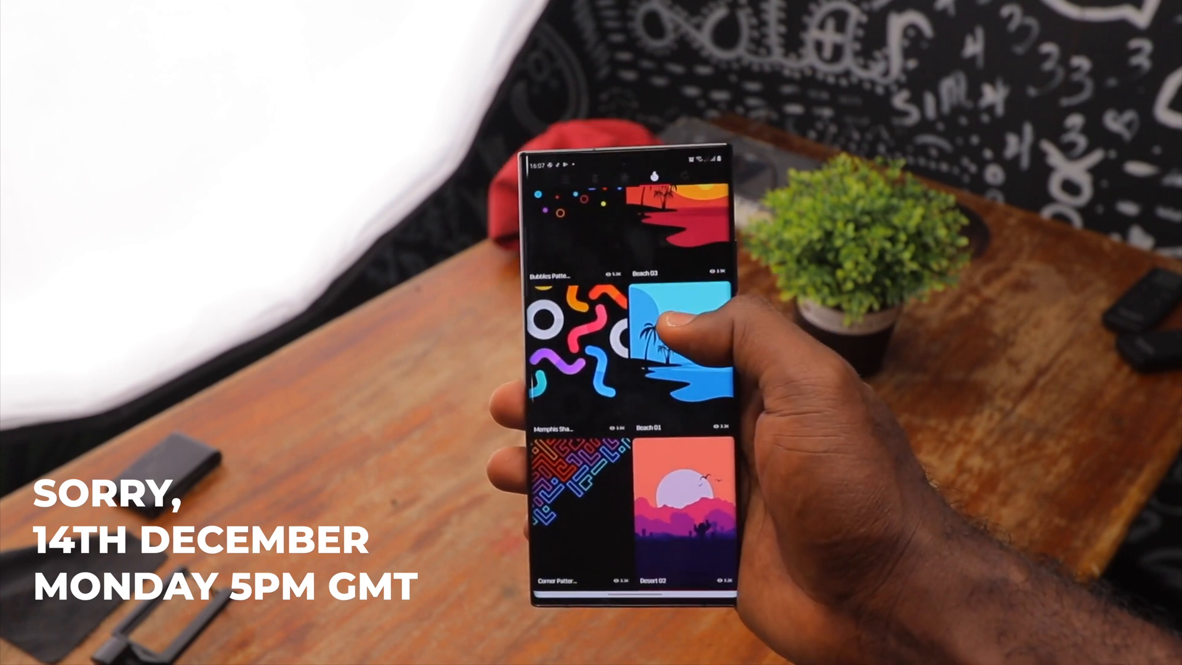
pyautogui.scroll(3)
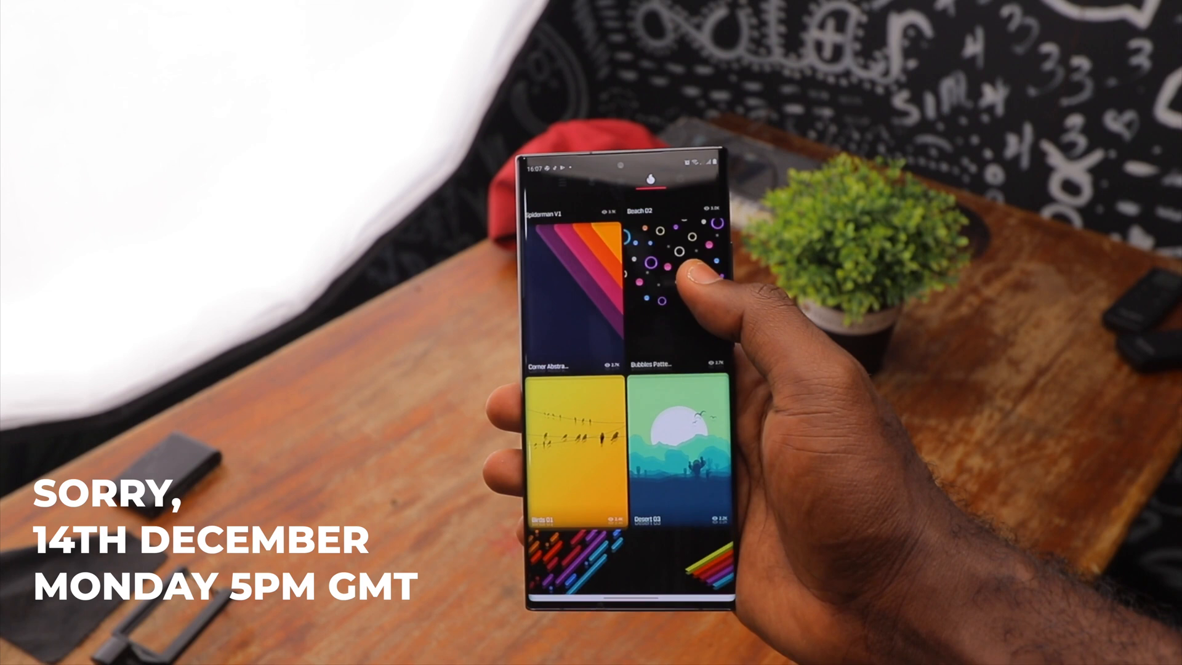